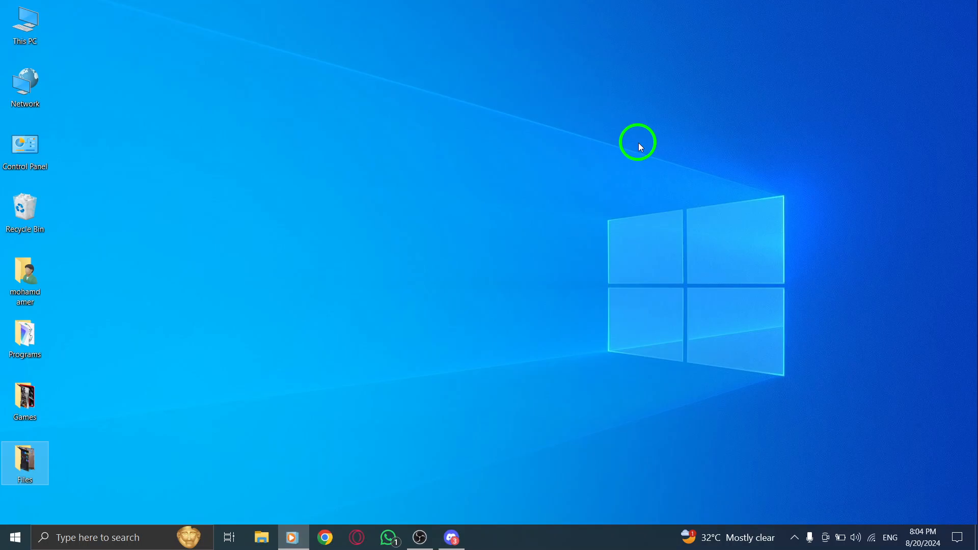
Step: Launch Discord from the Windows taskbar to reach the Friends page
left_click(456, 537)
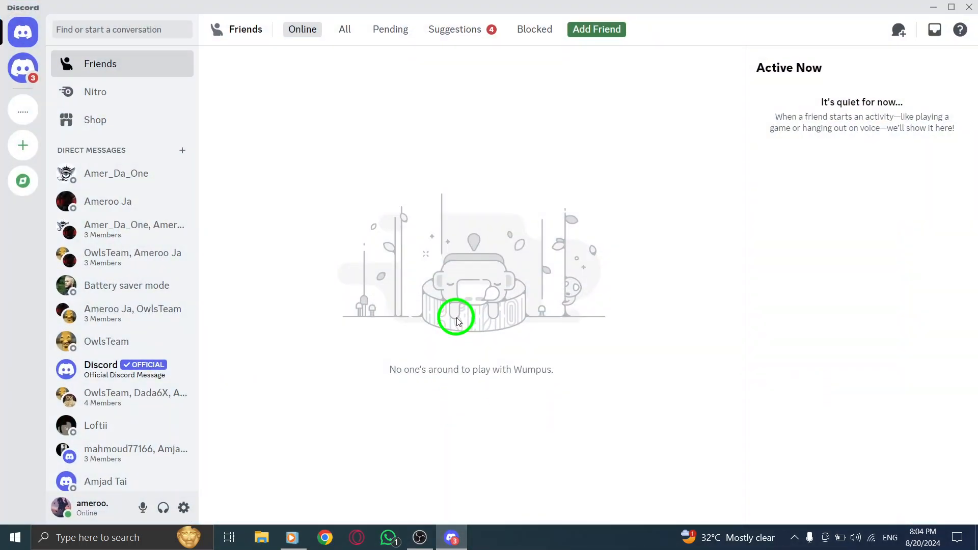
mouse_move(287, 260)
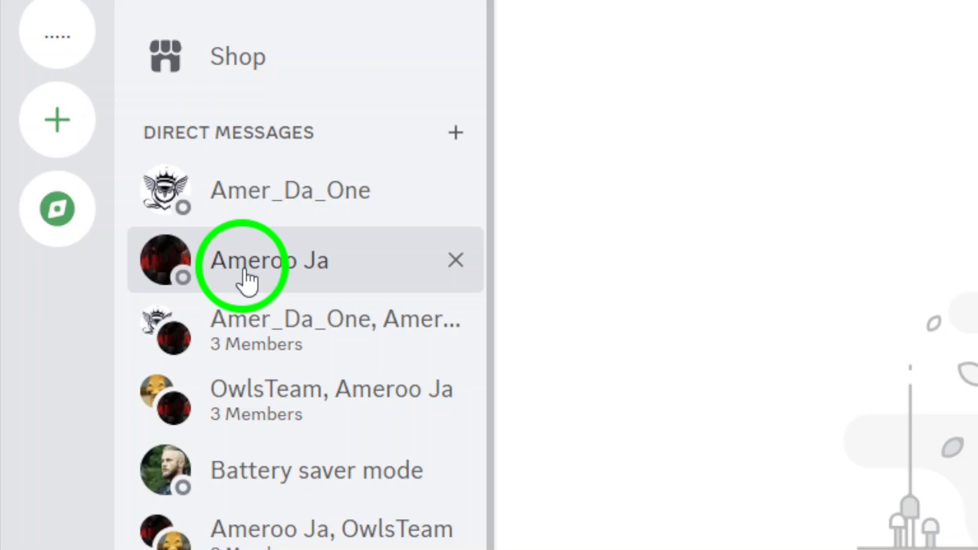
Step: Open the friend's one-on-one chat from the Direct Messages list
left_click(270, 260)
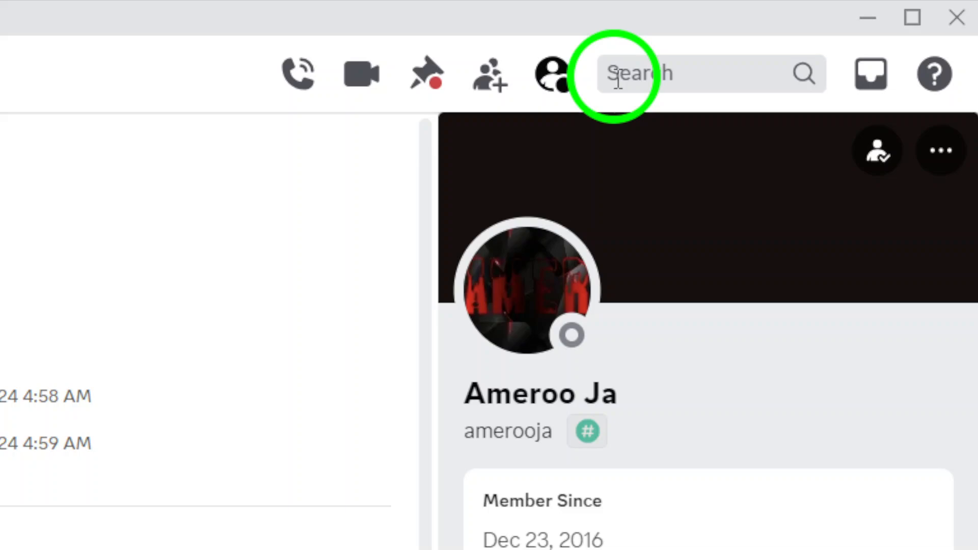
Step: Search this conversation with the 'has: image' filter to list shared images
left_click(655, 73)
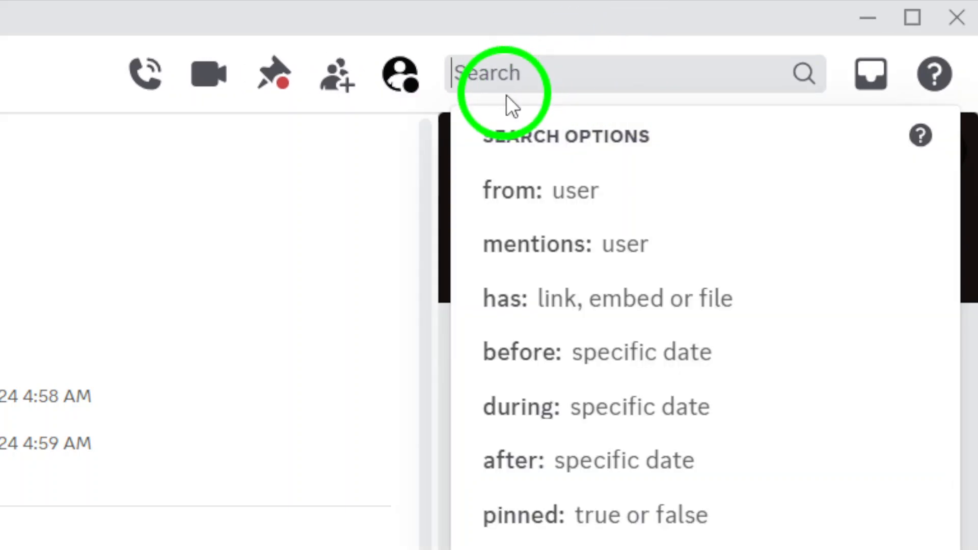
mouse_move(511, 298)
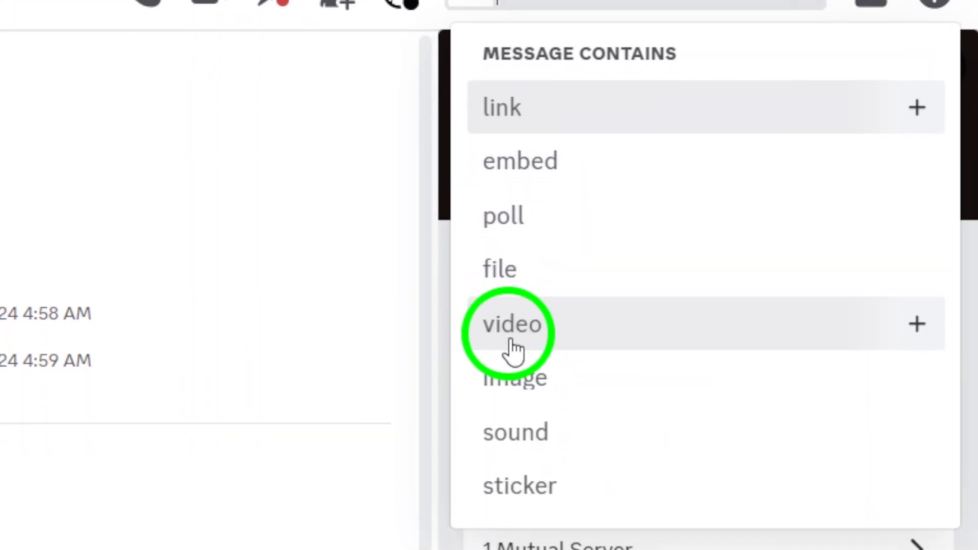
left_click(514, 376)
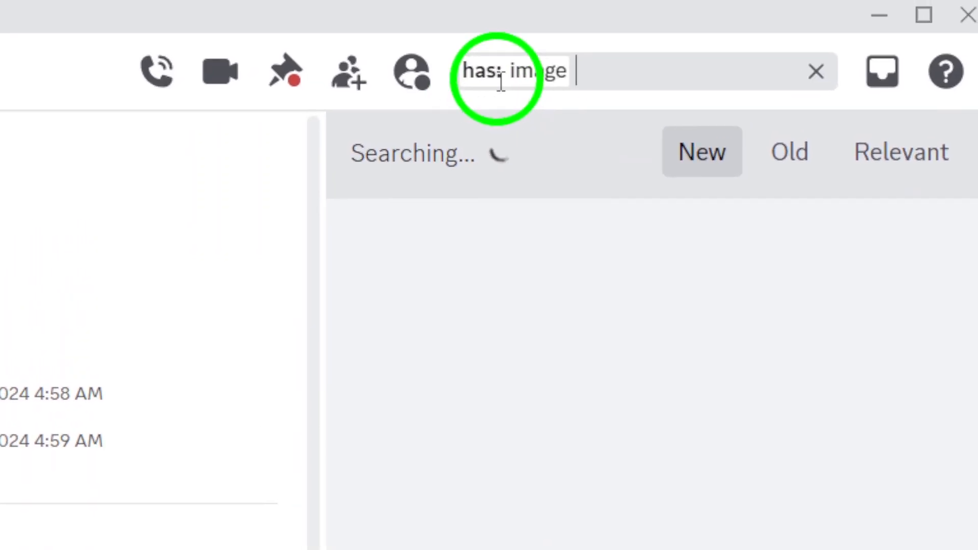